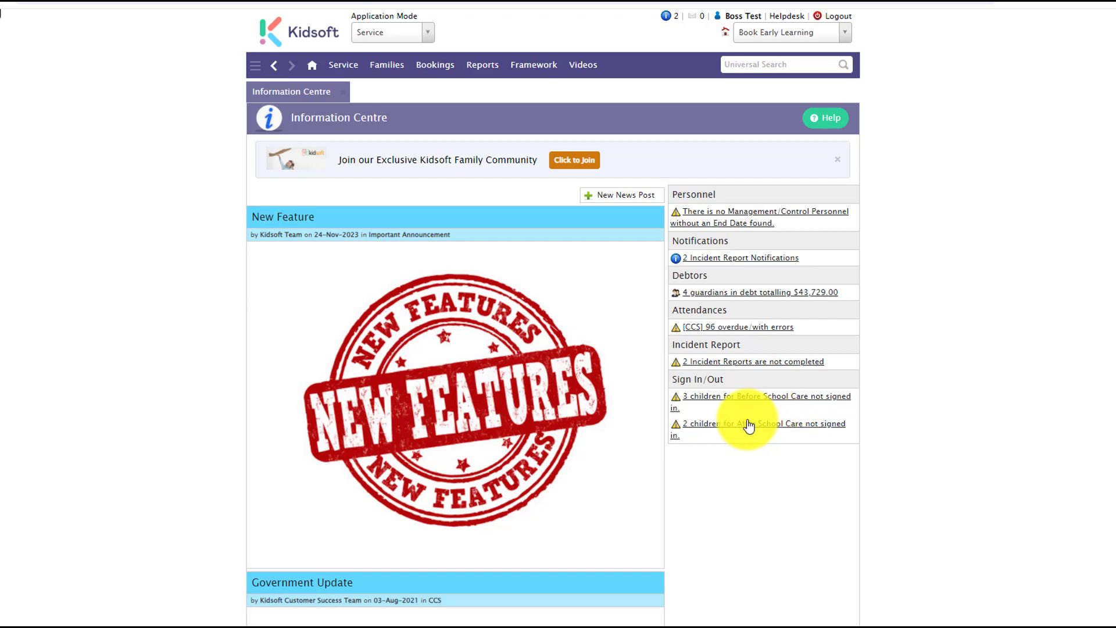
{"action": "mouse_move", "coordinate": [343, 64]}
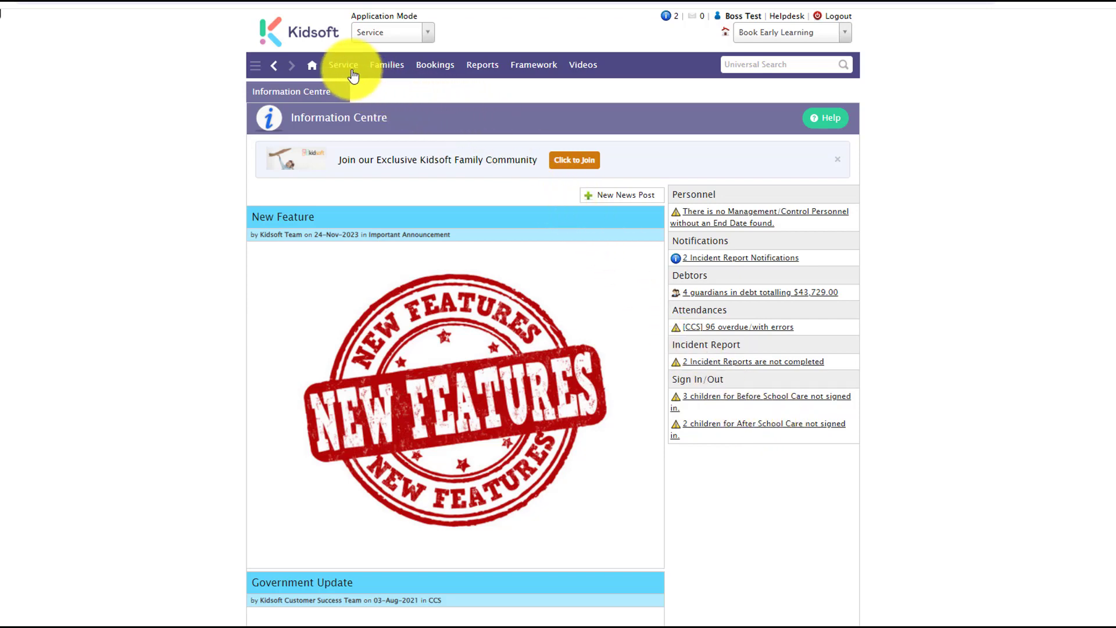
Open the service Settings page from the Service menu's Configuration section
{"action": "left_click", "coordinate": [343, 64]}
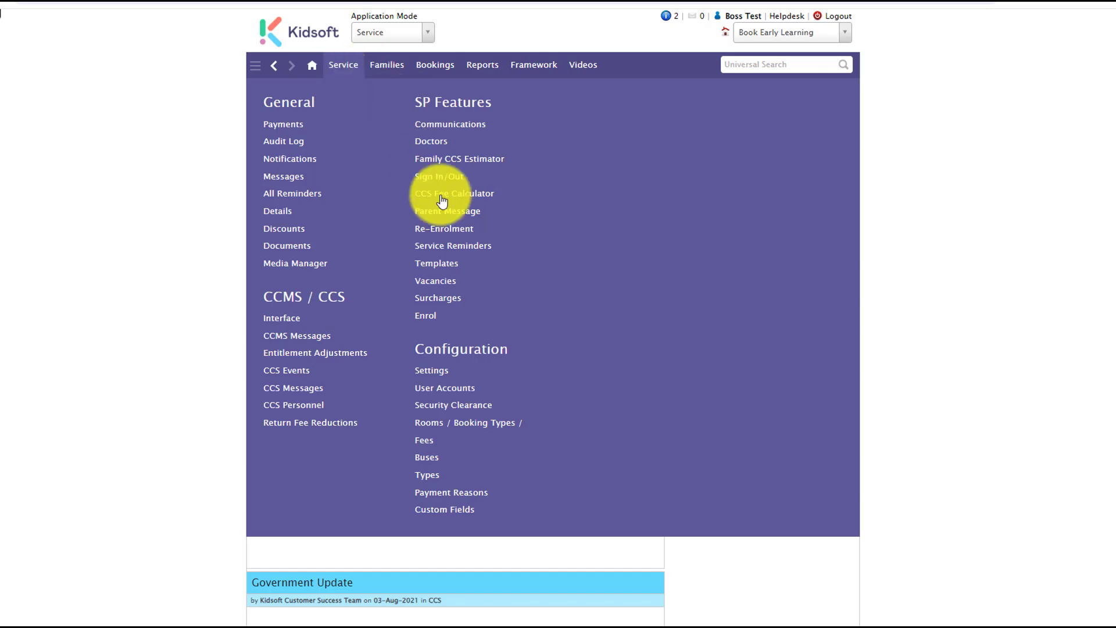
{"action": "left_click", "coordinate": [431, 370]}
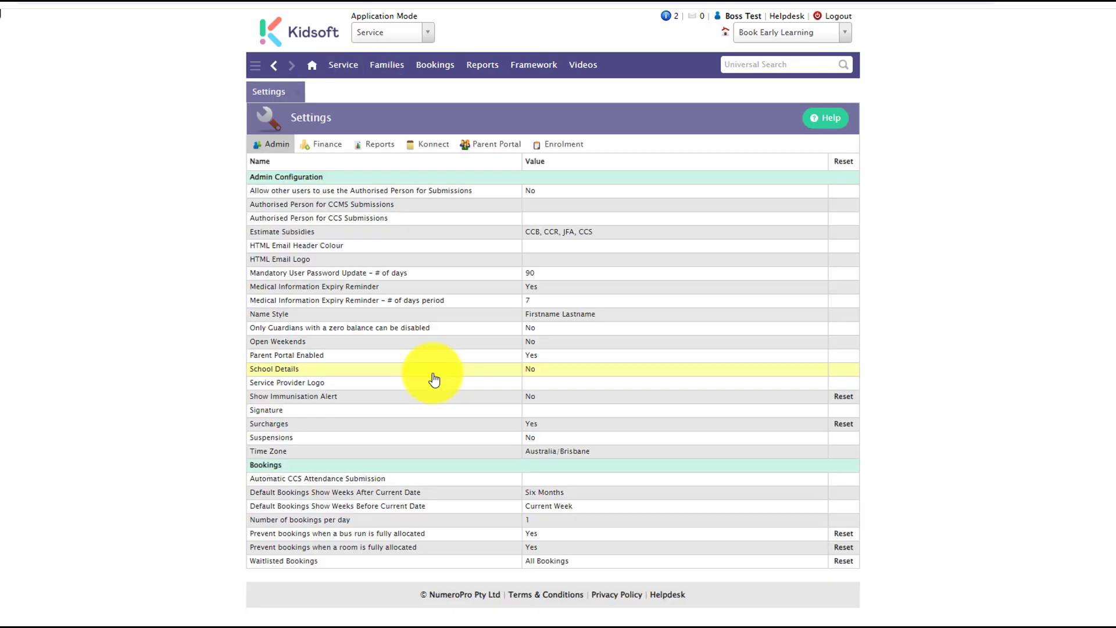
{"action": "mouse_move", "coordinate": [432, 146]}
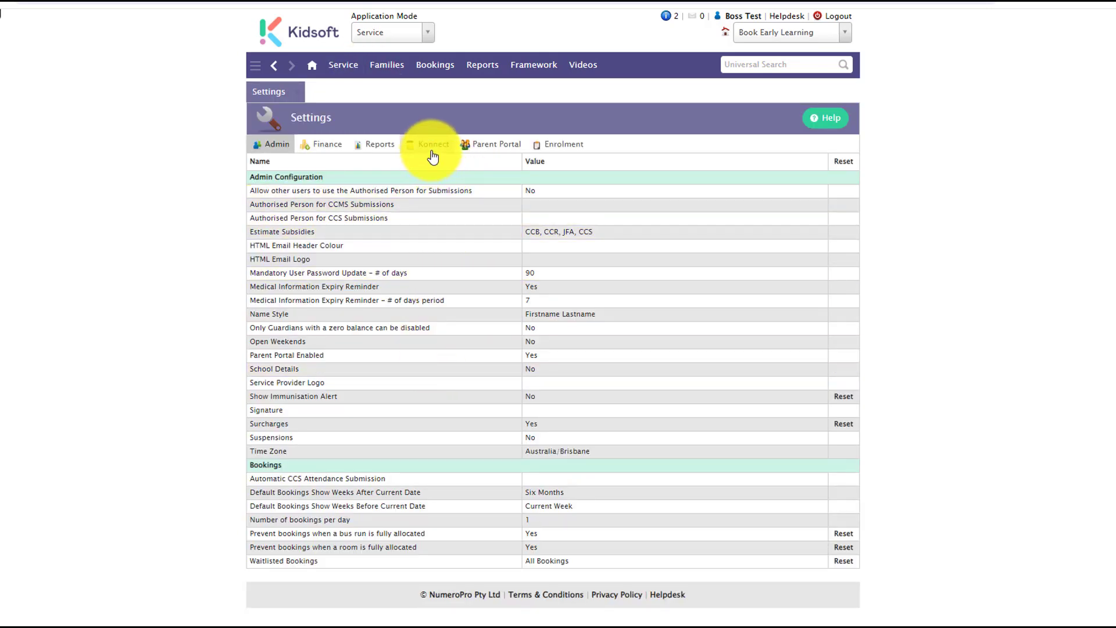
Show the Konnect settings and dismiss Enable Incident Reporting without changes
{"action": "left_click", "coordinate": [433, 143]}
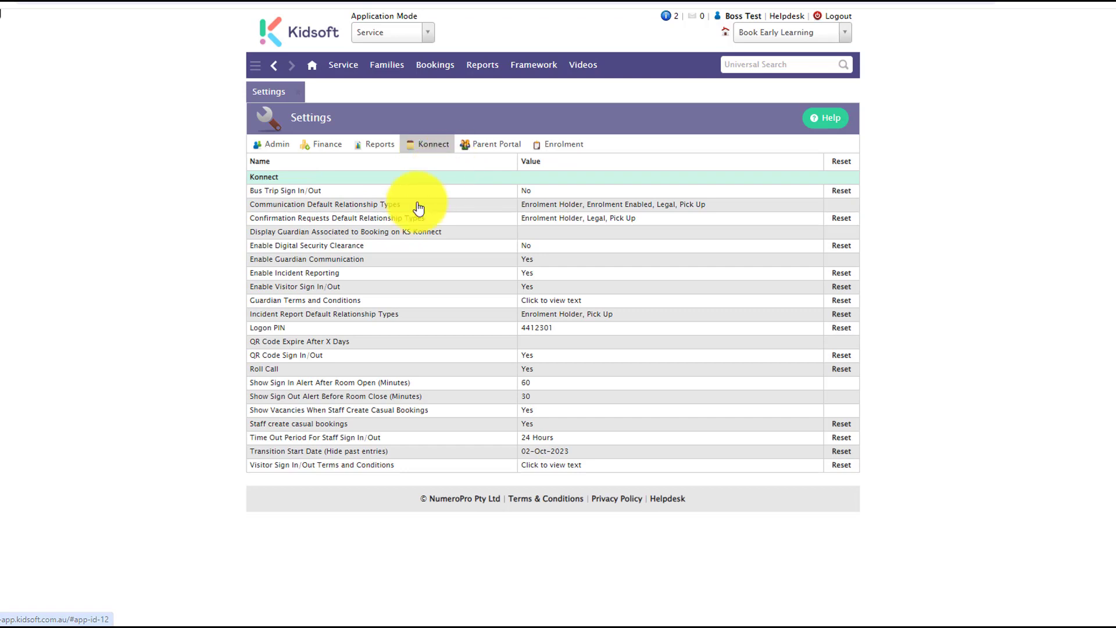
{"action": "mouse_move", "coordinate": [295, 278]}
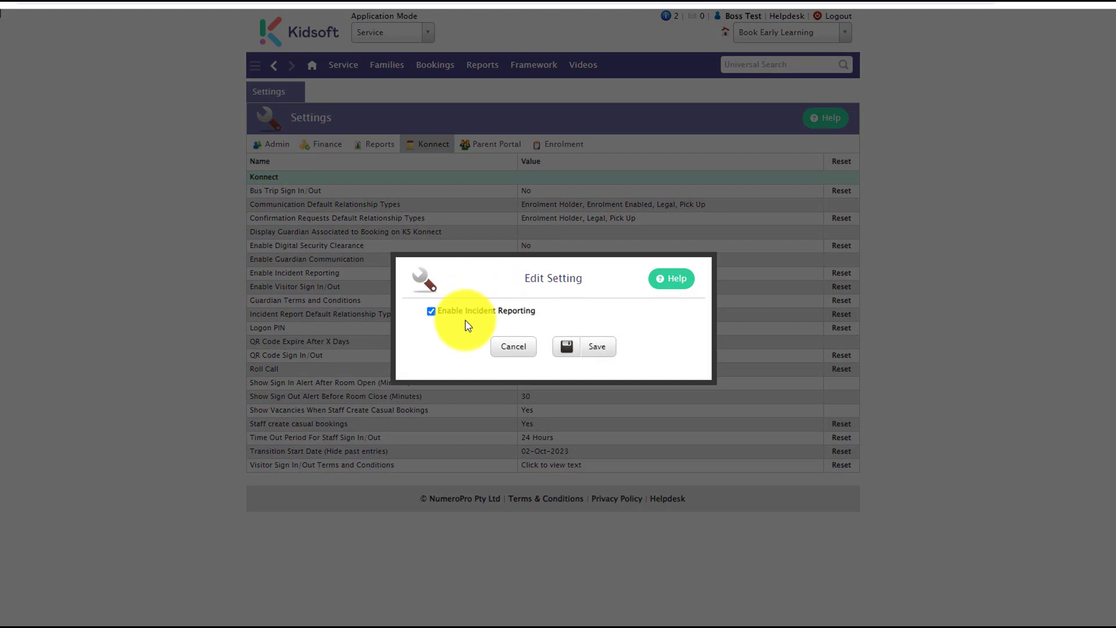
{"action": "left_click", "coordinate": [583, 347]}
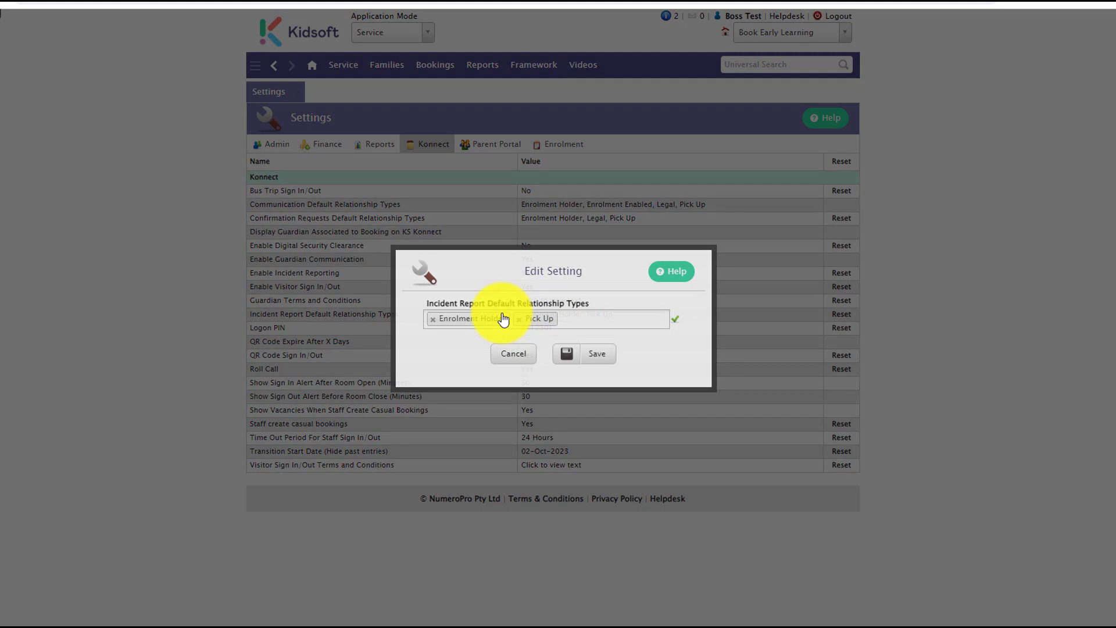
Browse available relationship types such as Legal, then cancel without adding any
{"action": "left_click", "coordinate": [613, 318]}
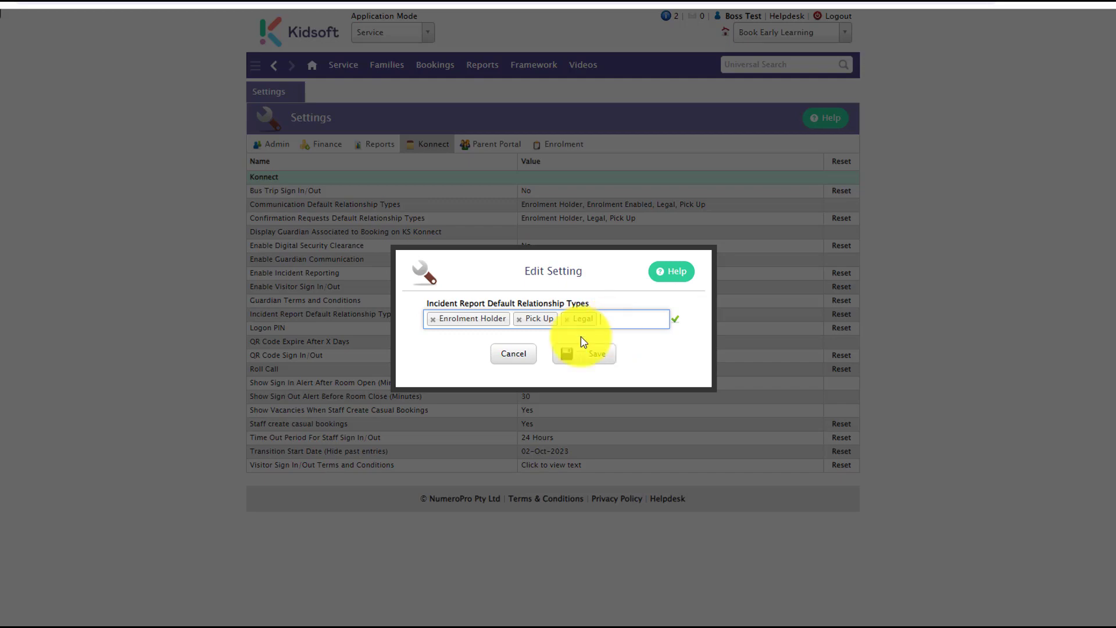
{"action": "left_click", "coordinate": [583, 354]}
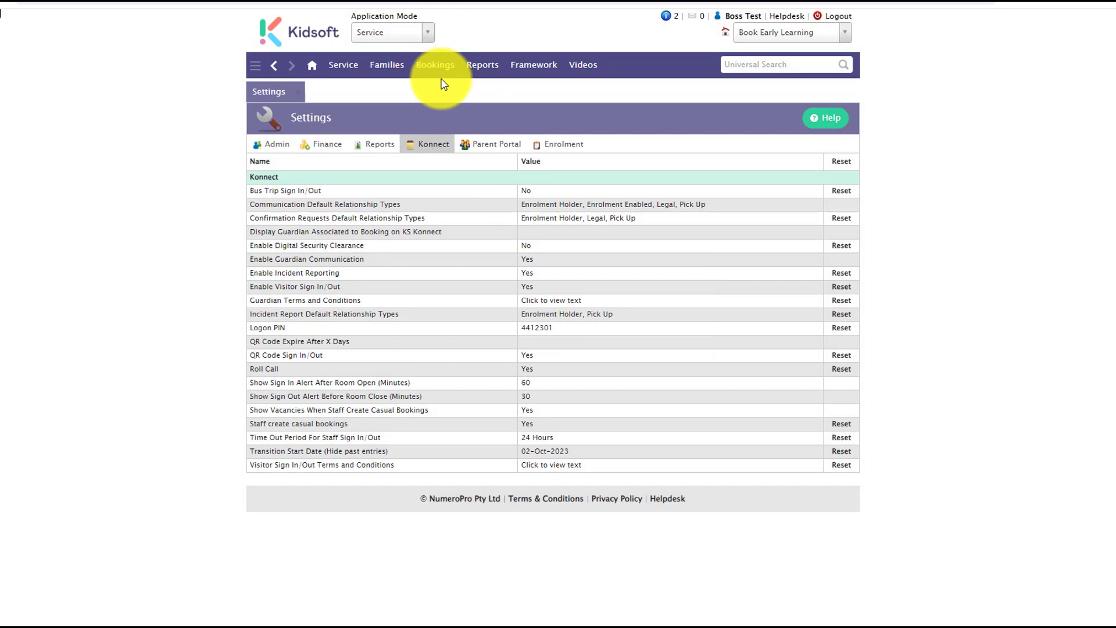
{"action": "mouse_move", "coordinate": [417, 92]}
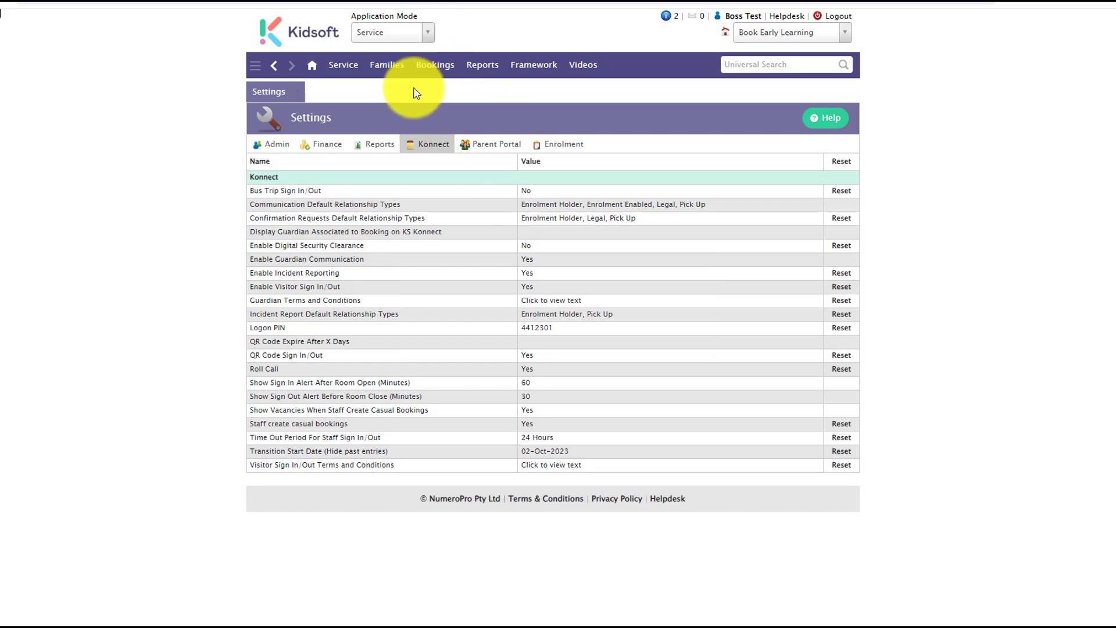
Open guardian Nemo Fish from List Guardians and show his children Crush Turtle and Dory Fish
{"action": "left_click", "coordinate": [386, 64]}
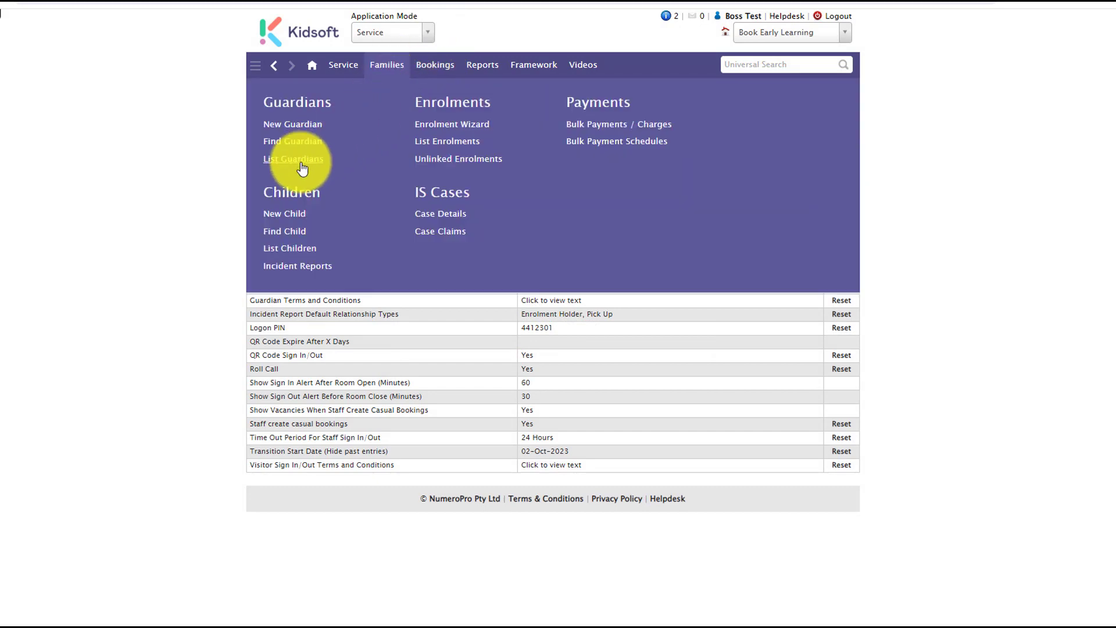
{"action": "left_click", "coordinate": [293, 159]}
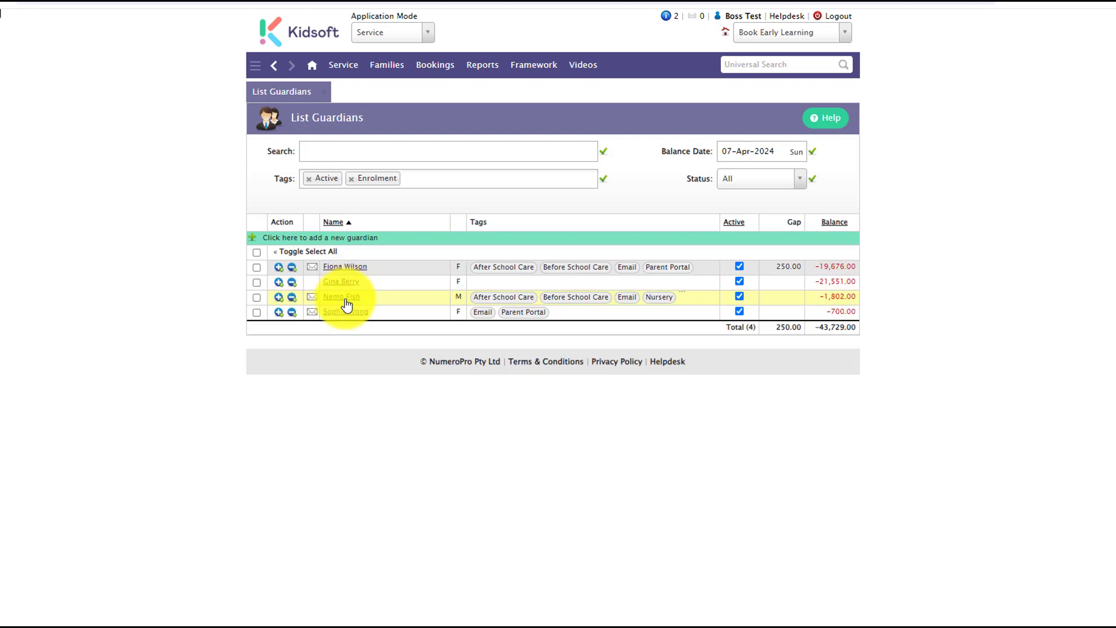
{"action": "left_click", "coordinate": [341, 297]}
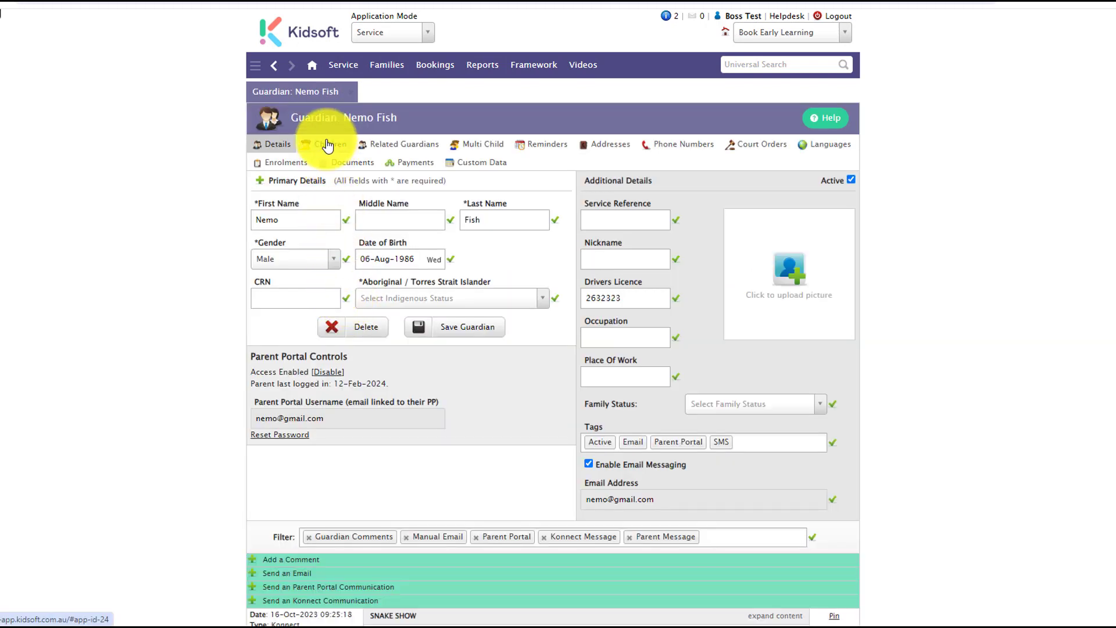
{"action": "left_click", "coordinate": [330, 143]}
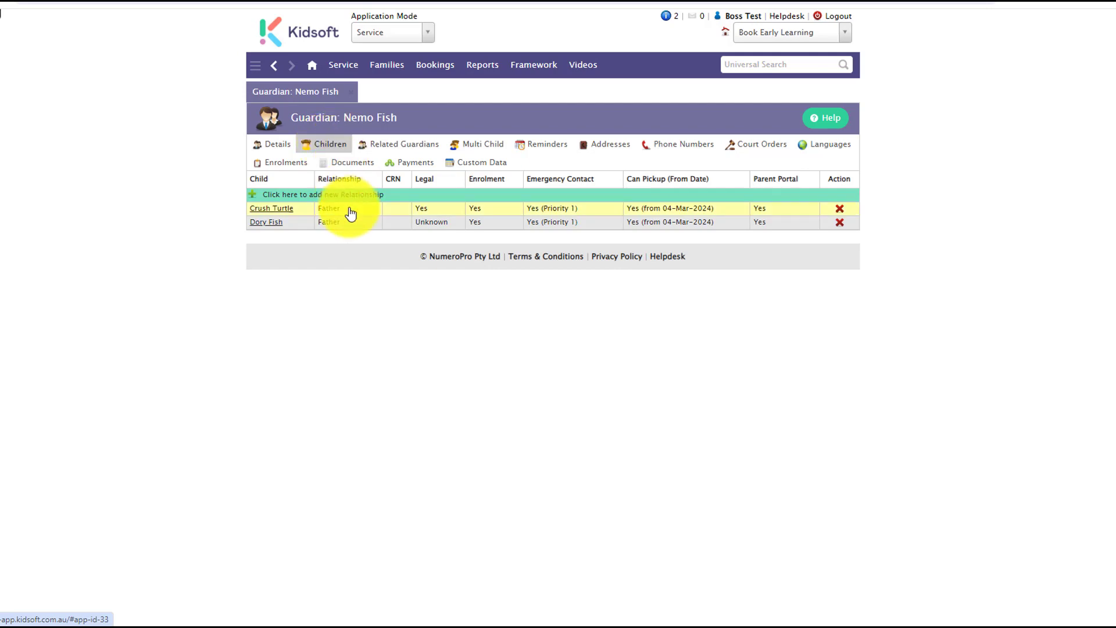
Set Incident Reports to Yes on Nemo Fish's link to Crush Turtle, then cancel unsaved
{"action": "left_click", "coordinate": [272, 208]}
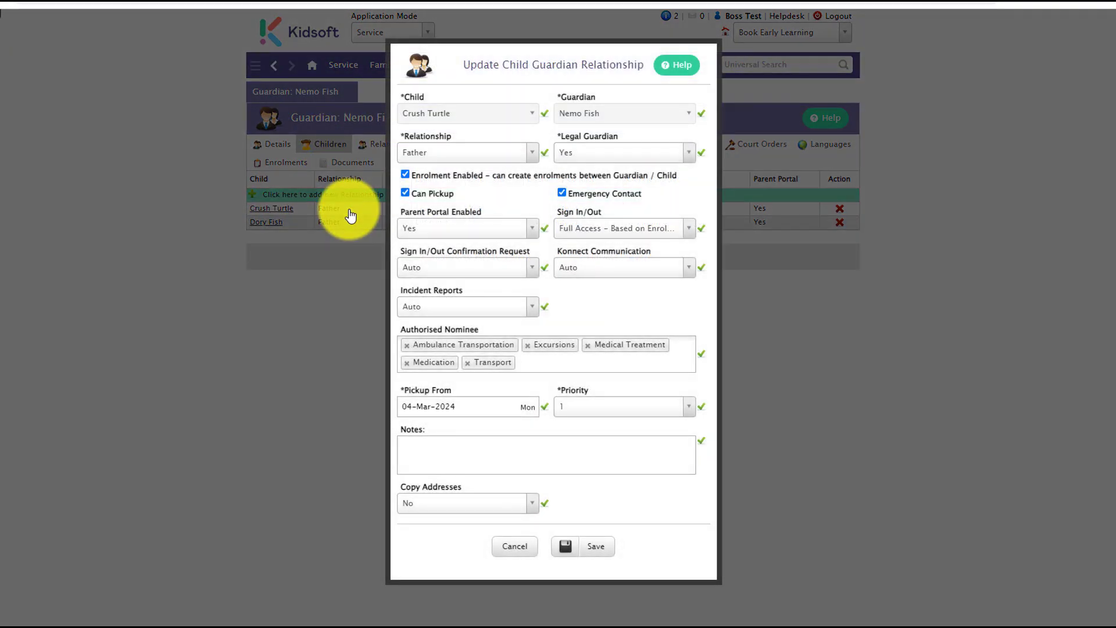
{"action": "mouse_move", "coordinate": [468, 298]}
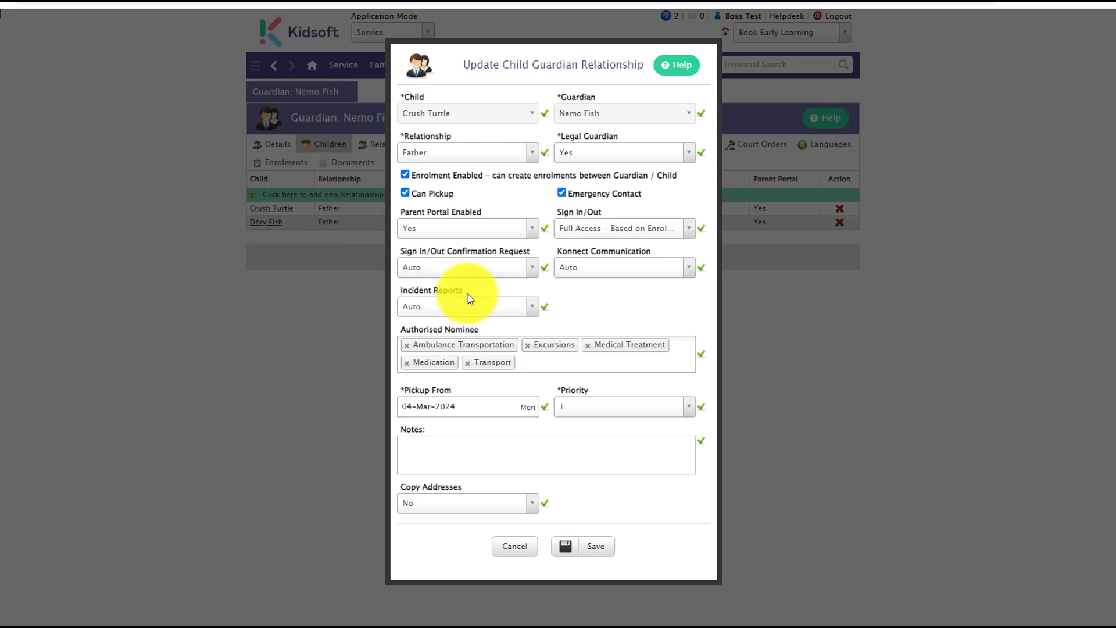
{"action": "mouse_move", "coordinate": [464, 313]}
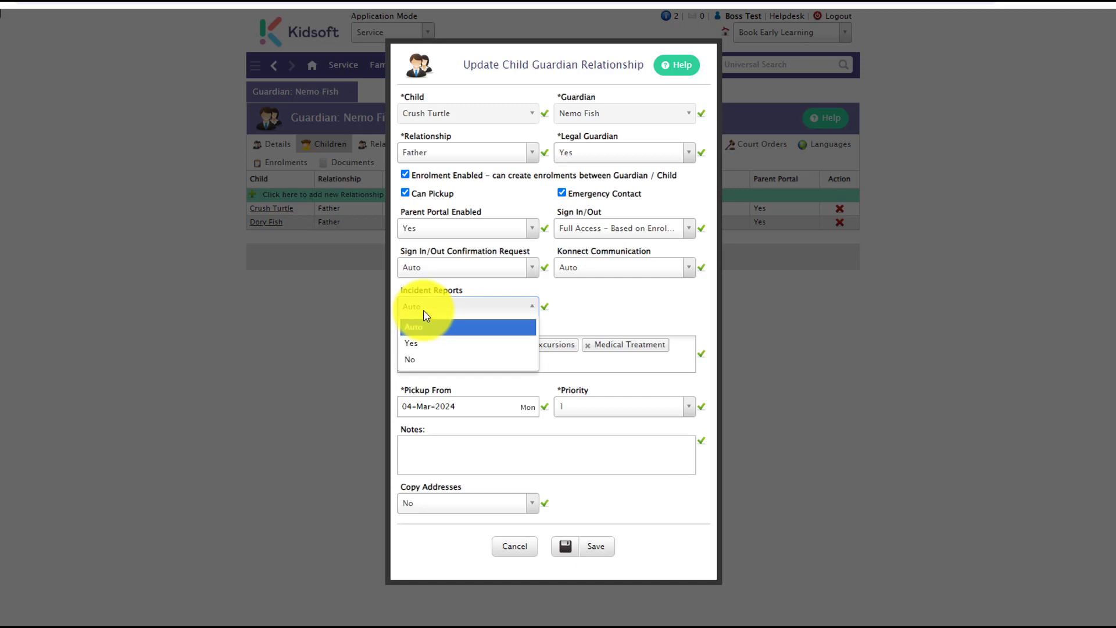
{"action": "mouse_move", "coordinate": [424, 340]}
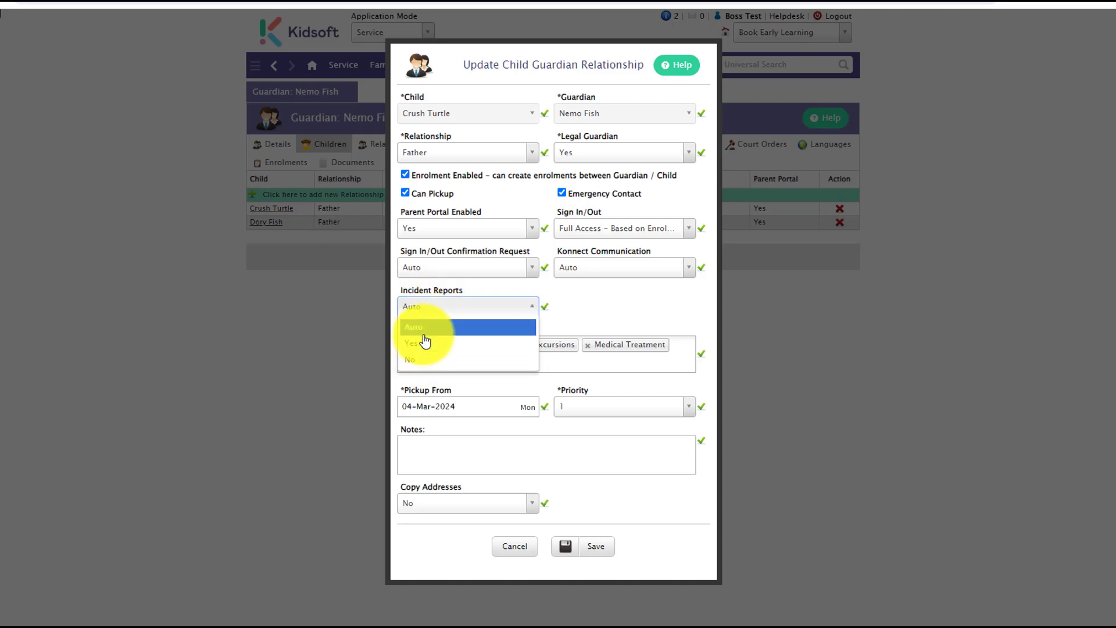
{"action": "mouse_move", "coordinate": [420, 343]}
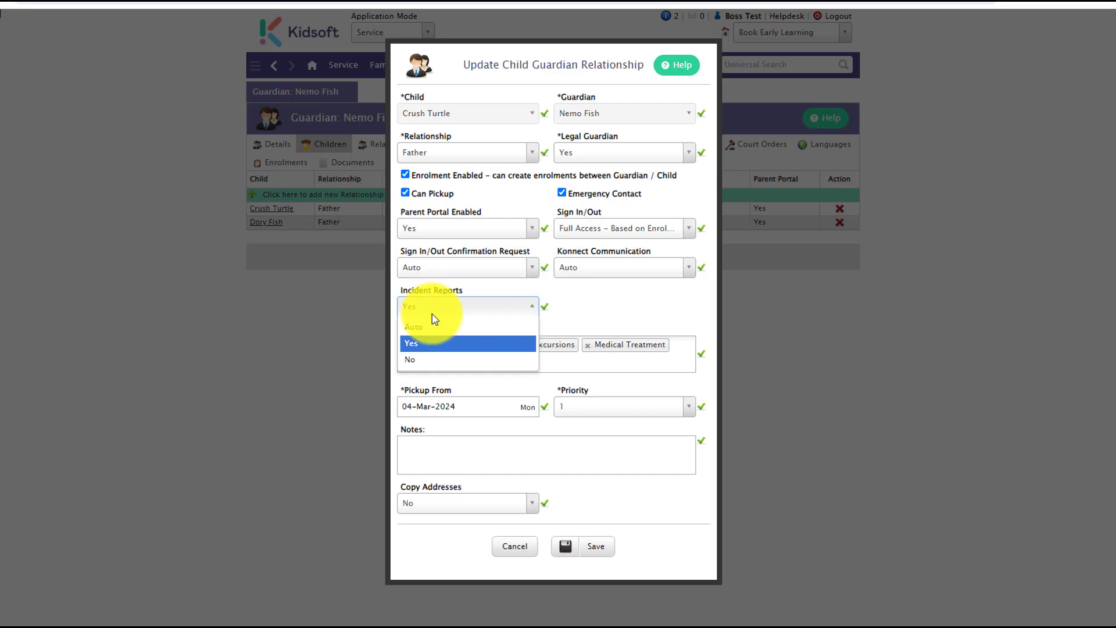
{"action": "left_click", "coordinate": [412, 343]}
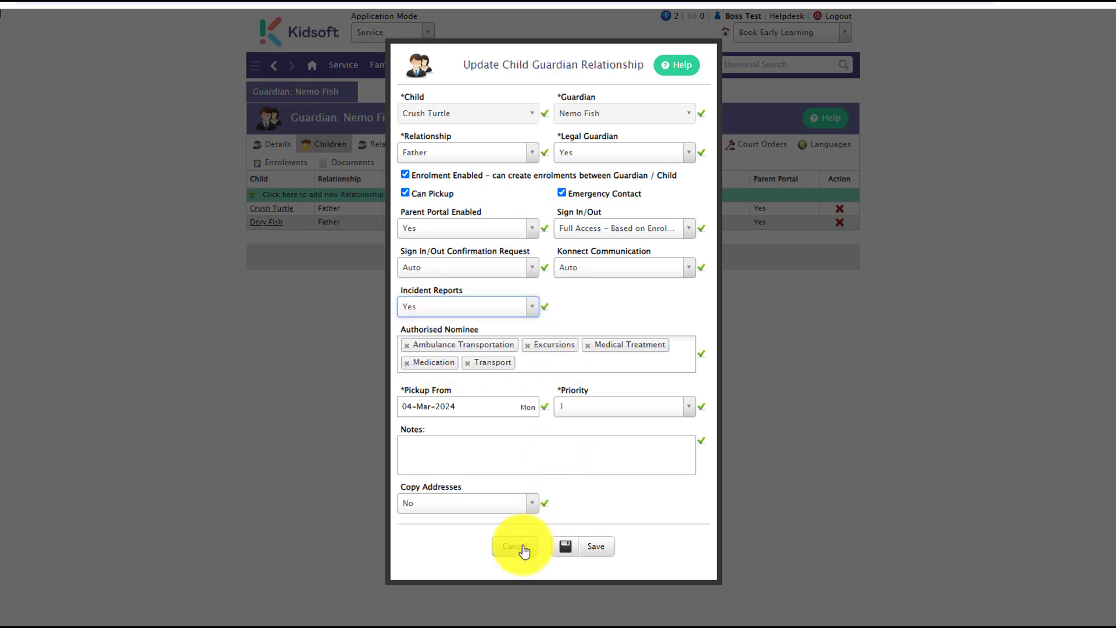
{"action": "left_click", "coordinate": [516, 546]}
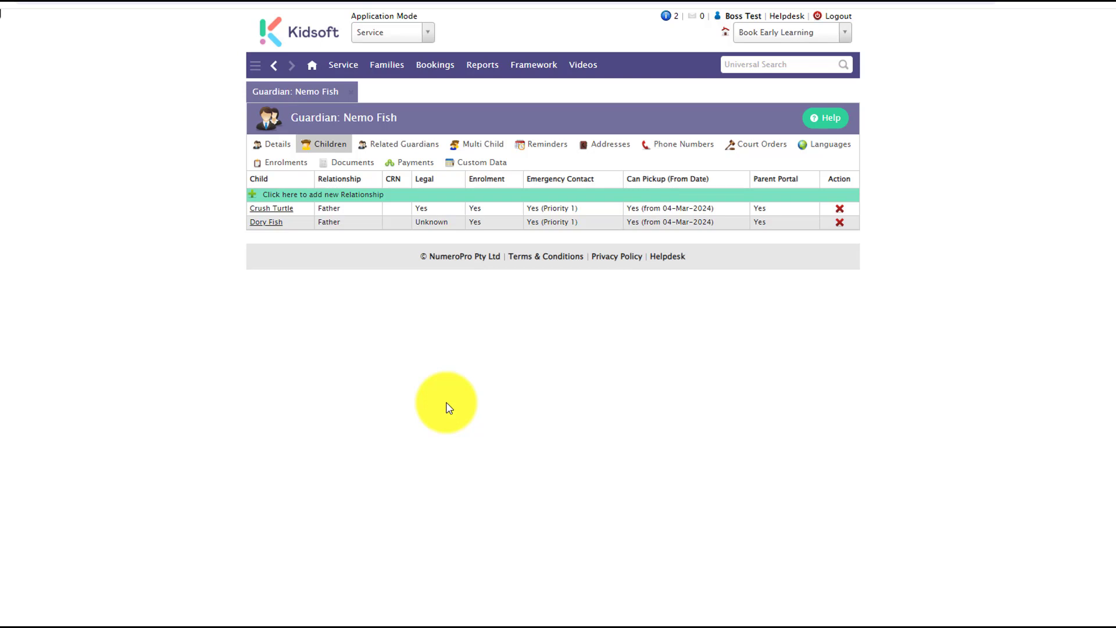
{"action": "mouse_move", "coordinate": [440, 346]}
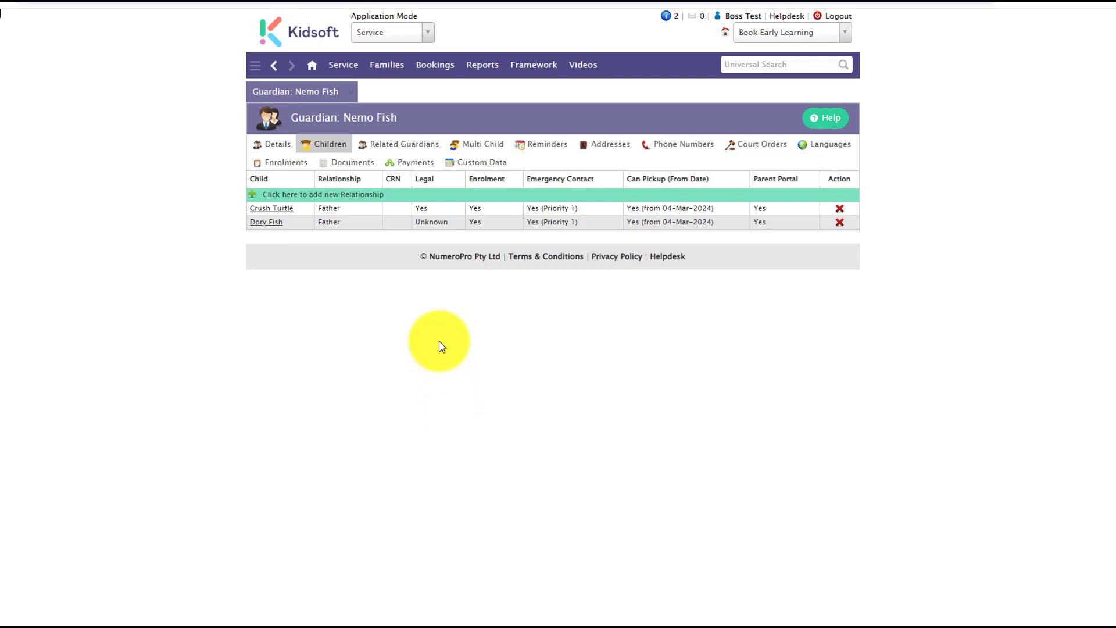
{"action": "mouse_move", "coordinate": [343, 64]}
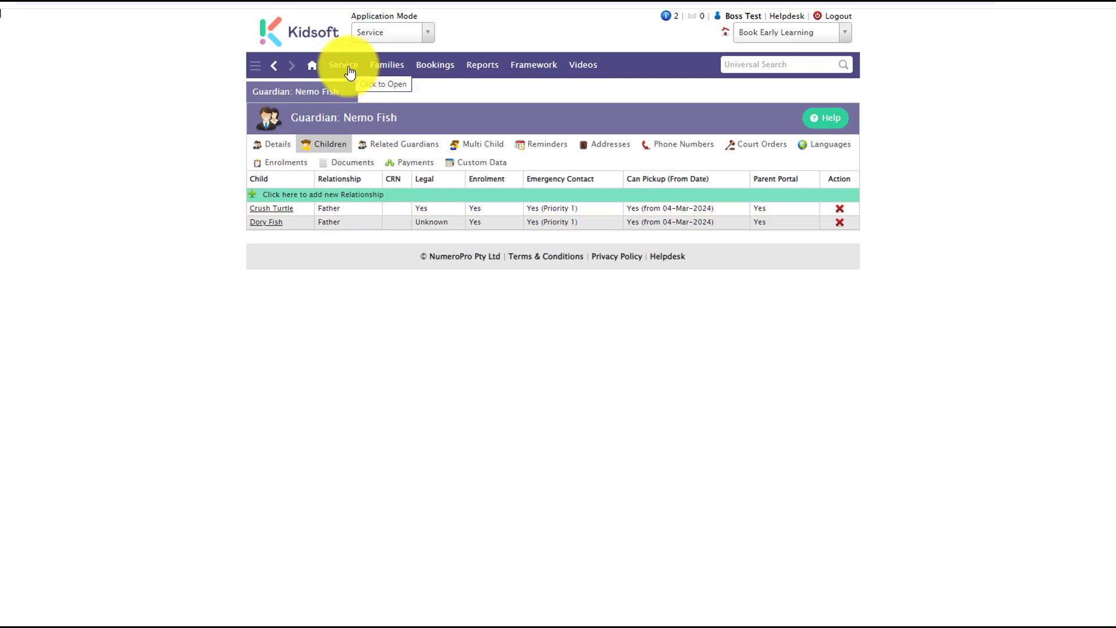
Open User Accounts from the Service menu and show the User Roles tab
{"action": "left_click", "coordinate": [343, 64]}
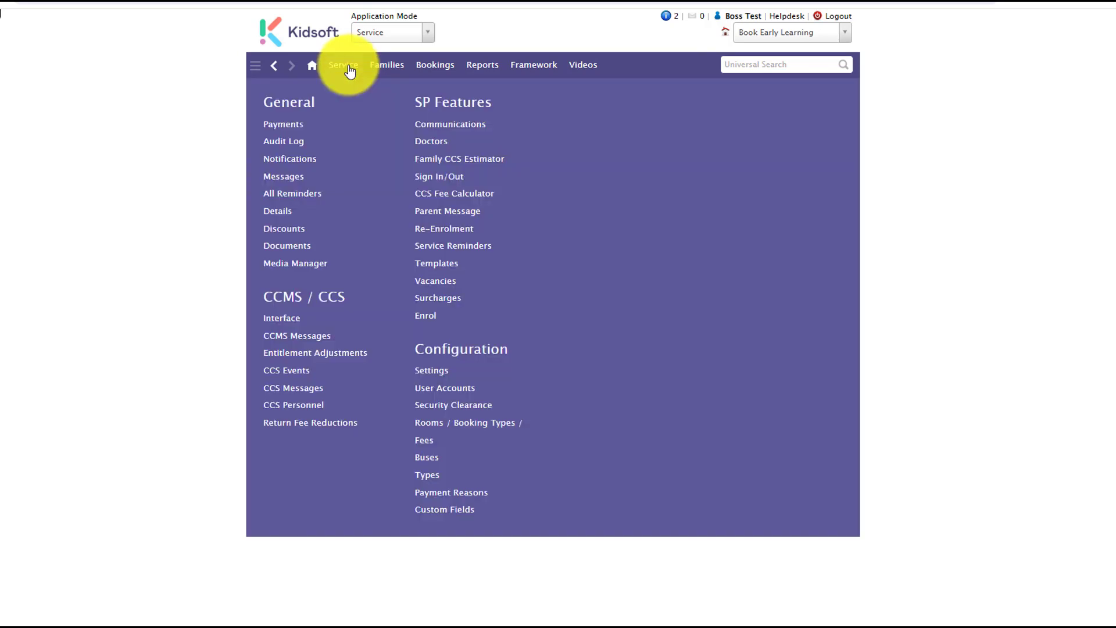
{"action": "mouse_move", "coordinate": [435, 262]}
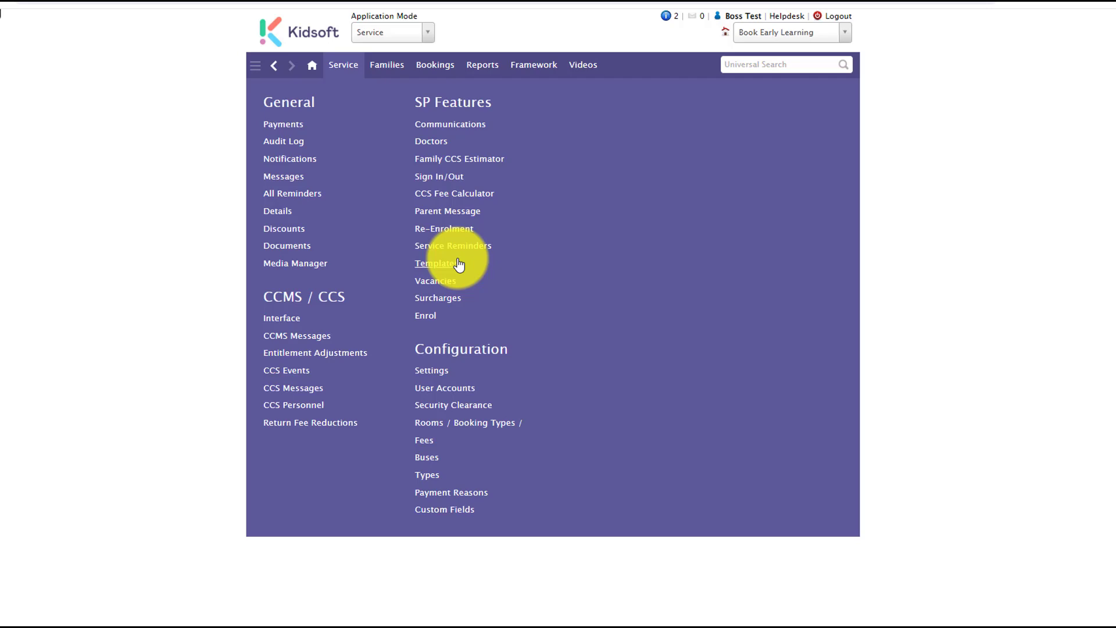
{"action": "left_click", "coordinate": [444, 387]}
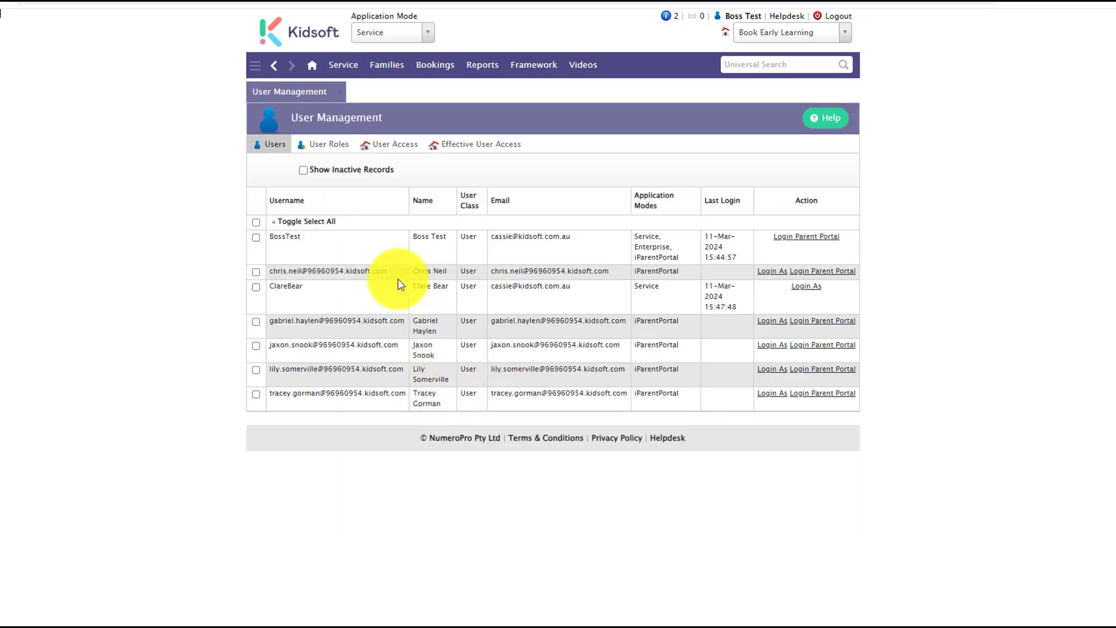
{"action": "left_click", "coordinate": [329, 143]}
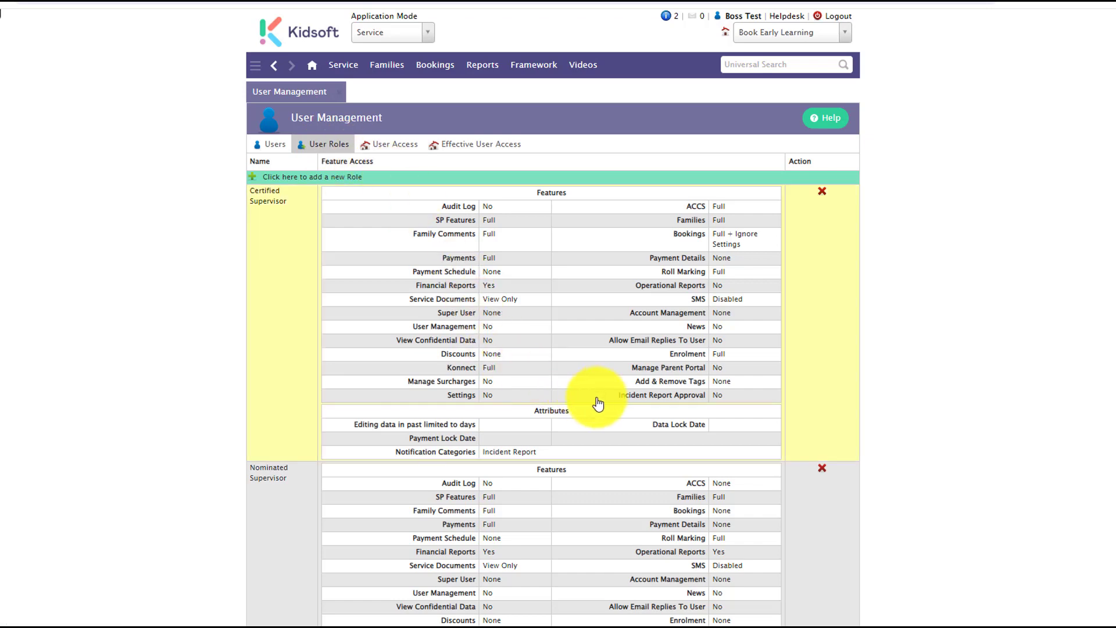
{"action": "mouse_move", "coordinate": [658, 406]}
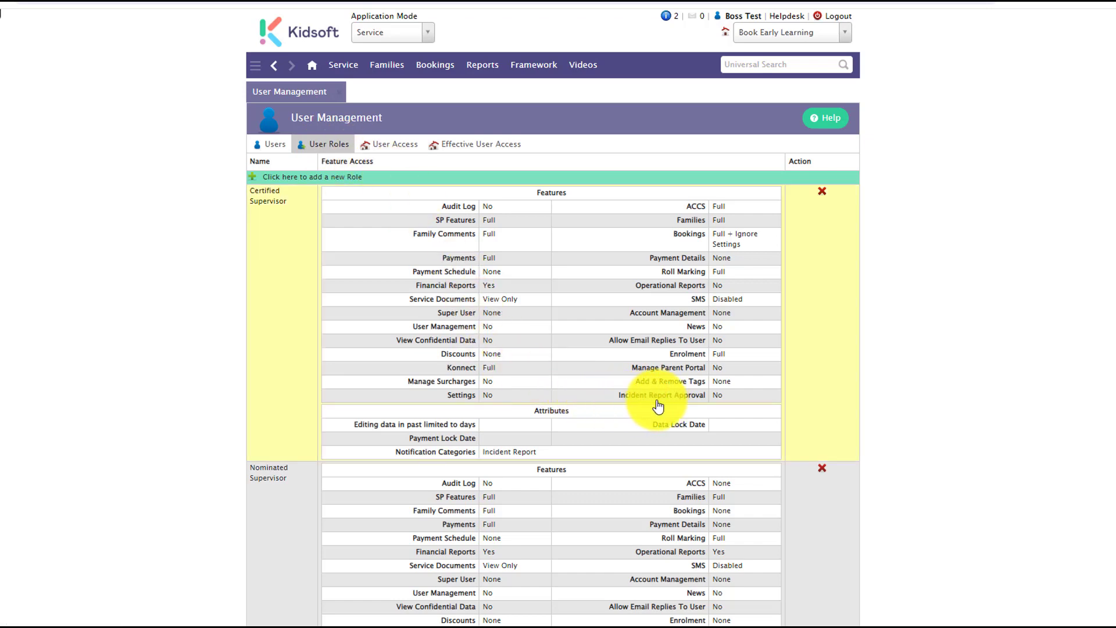
{"action": "mouse_move", "coordinate": [678, 406]}
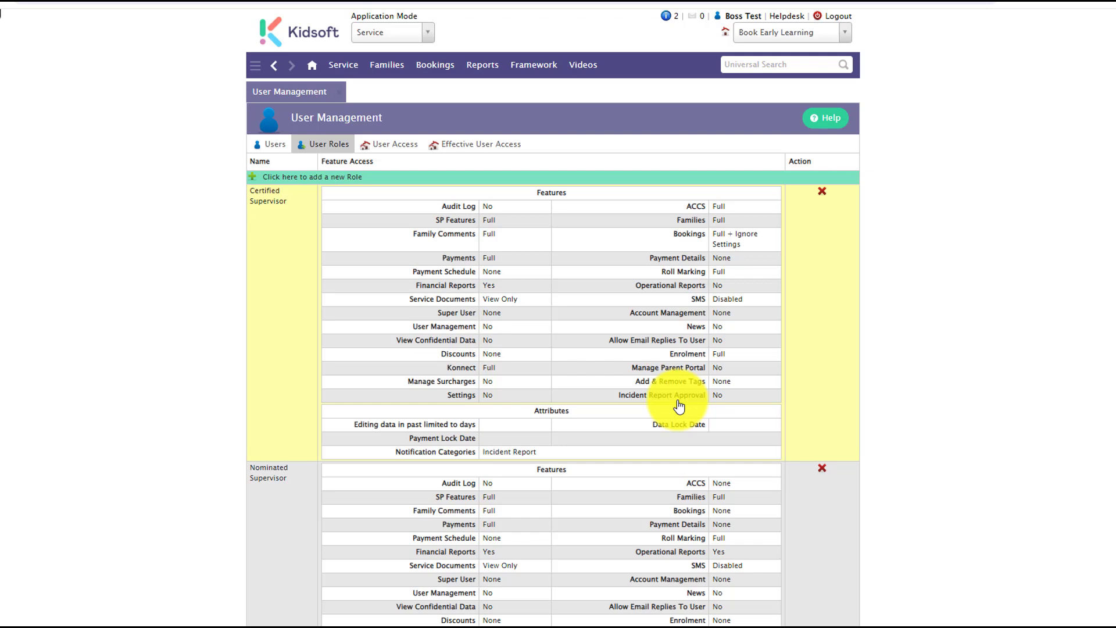
{"action": "mouse_move", "coordinate": [689, 403]}
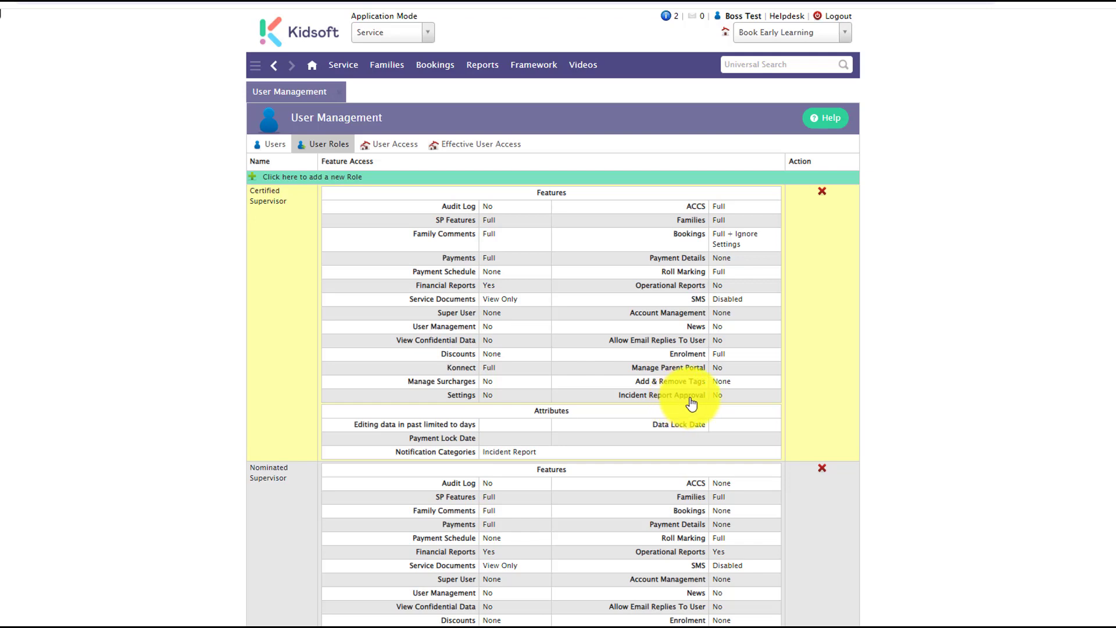
{"action": "mouse_move", "coordinate": [730, 400]}
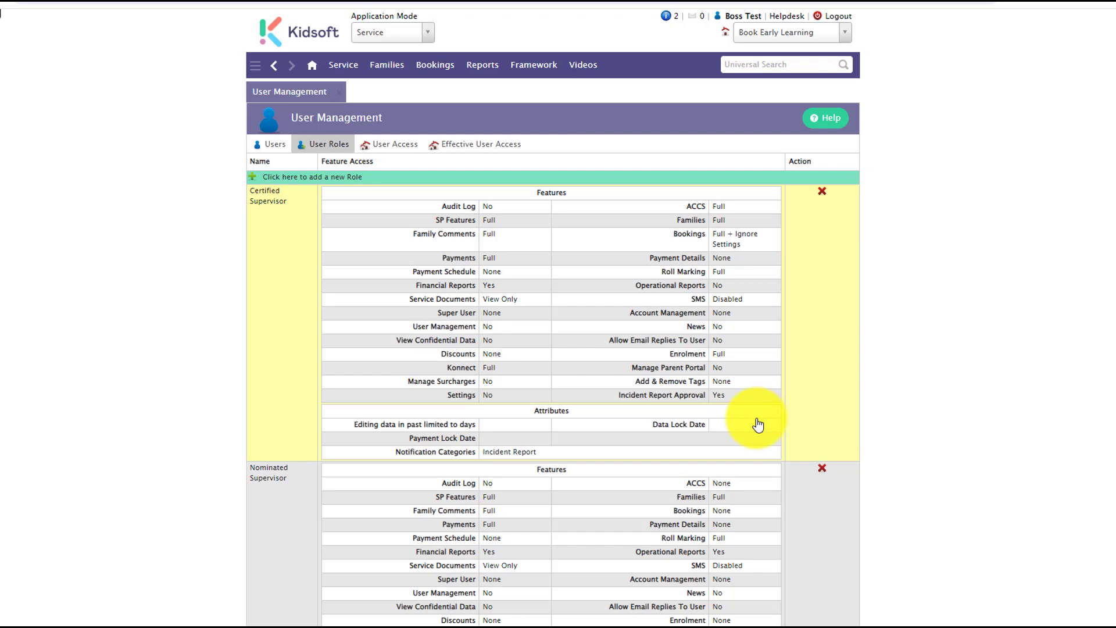
Check Incident Report Approval on Provider and Service Management roles, then go Home
{"action": "scroll", "scroll_direction": "down", "scroll_amount": 3}
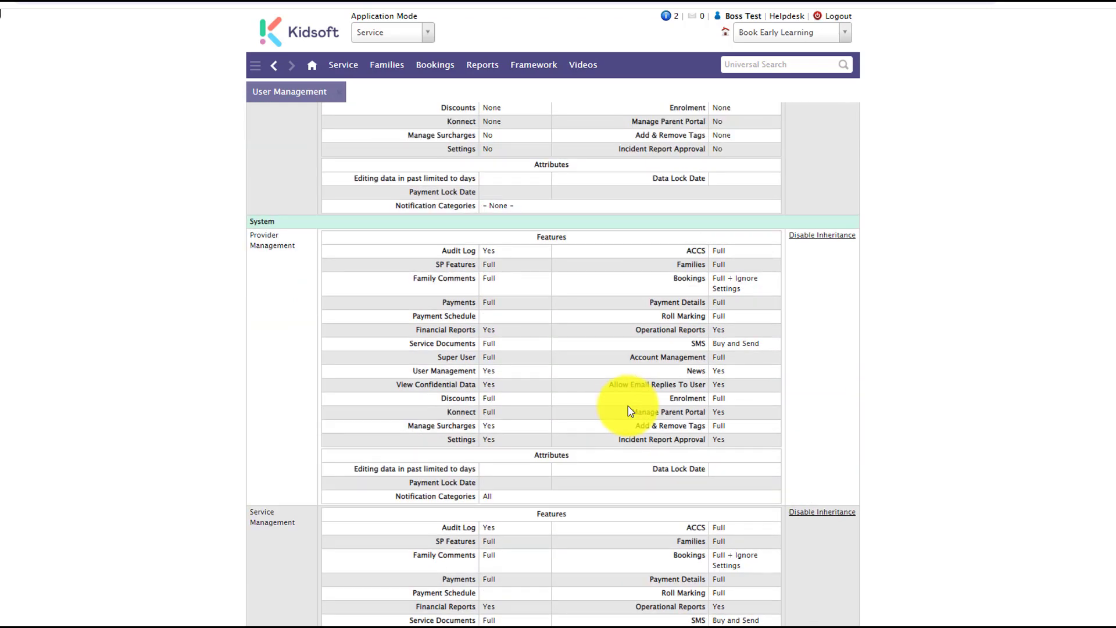
{"action": "scroll", "scroll_direction": "down", "scroll_amount": 3}
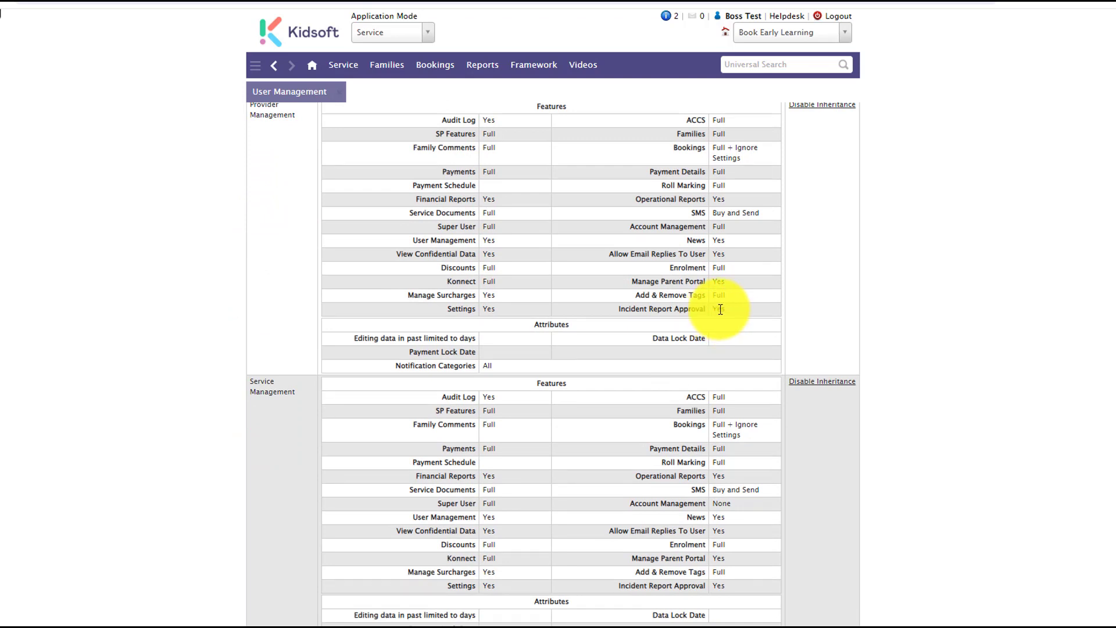
{"action": "mouse_move", "coordinate": [728, 315]}
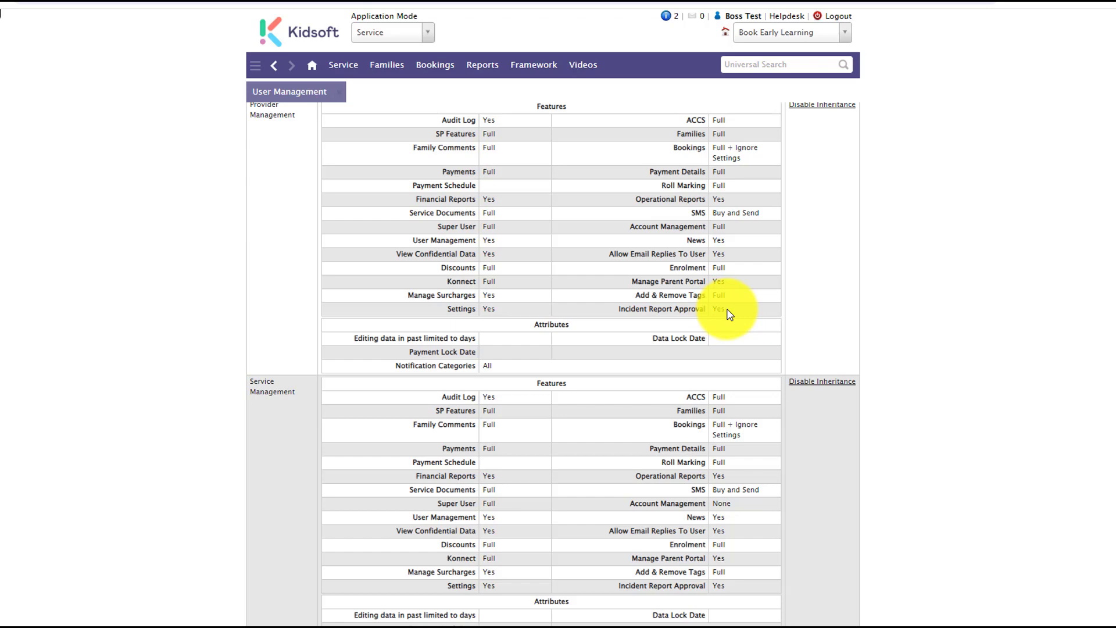
{"action": "left_click", "coordinate": [311, 64]}
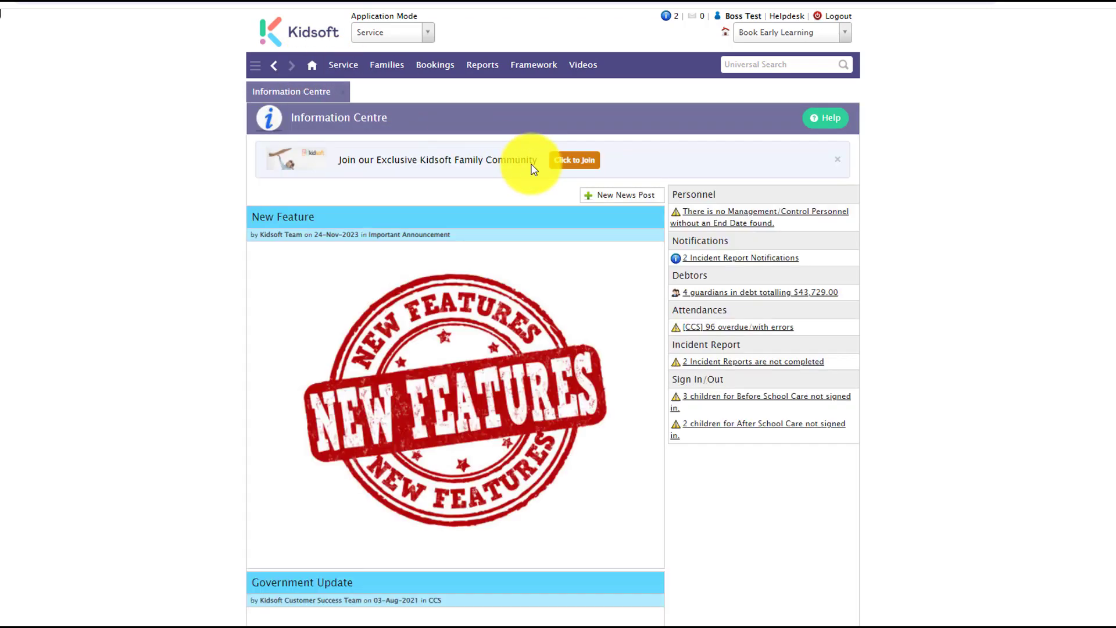